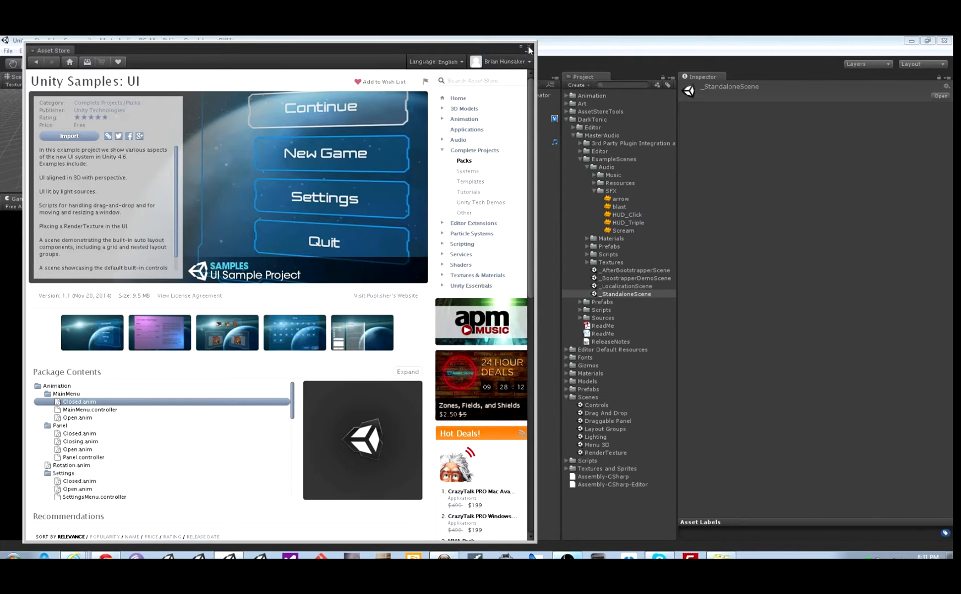
Step: Close the Asset Store and load the Drag And Drop scene from the Scenes folder
click(527, 50)
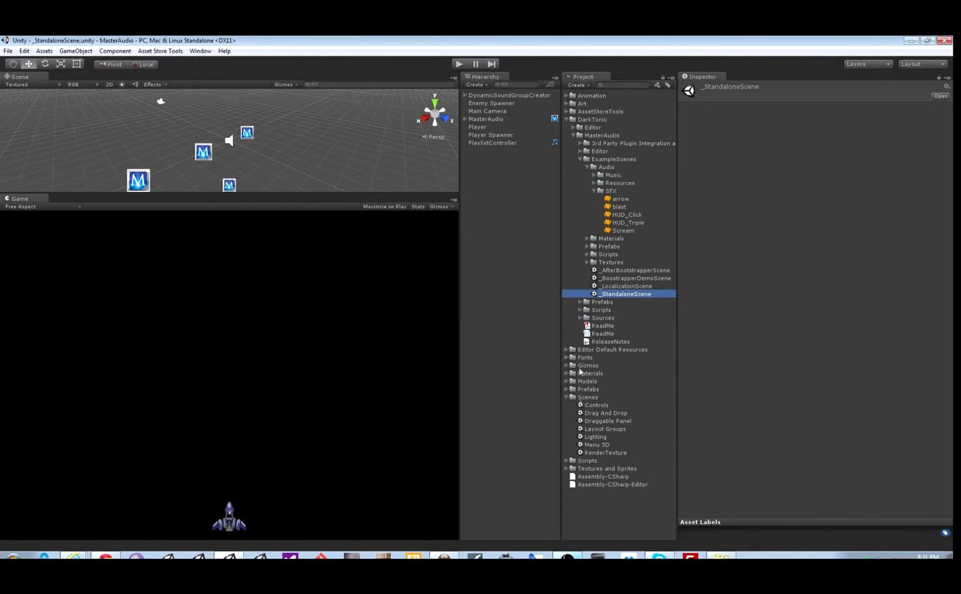
double_click(606, 413)
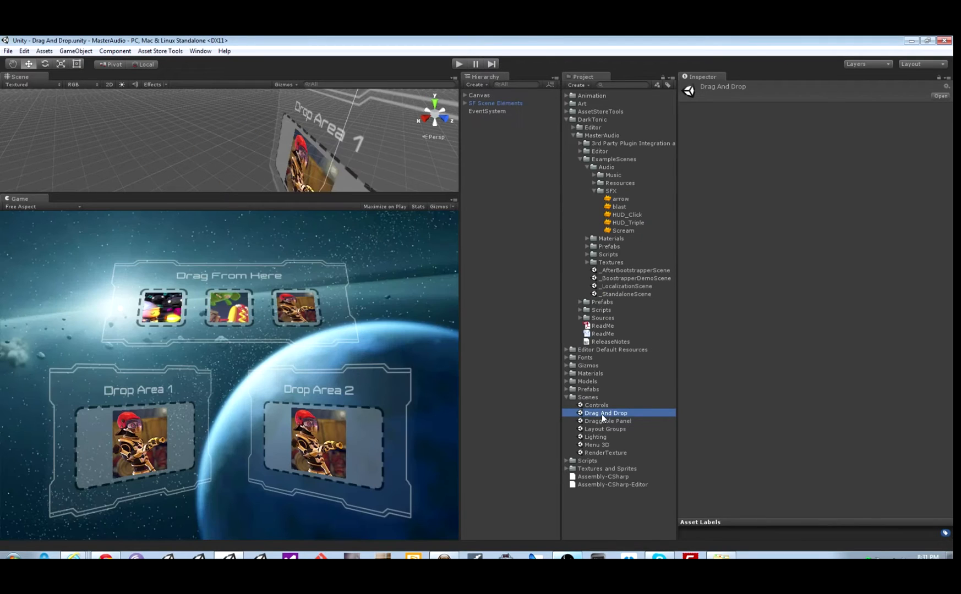
mouse_move(336, 313)
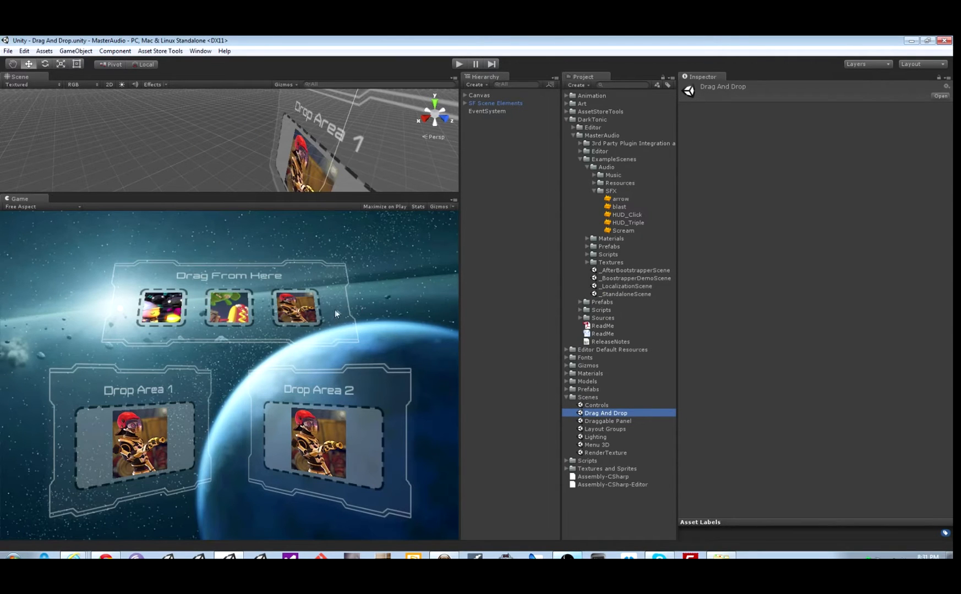
mouse_move(200, 51)
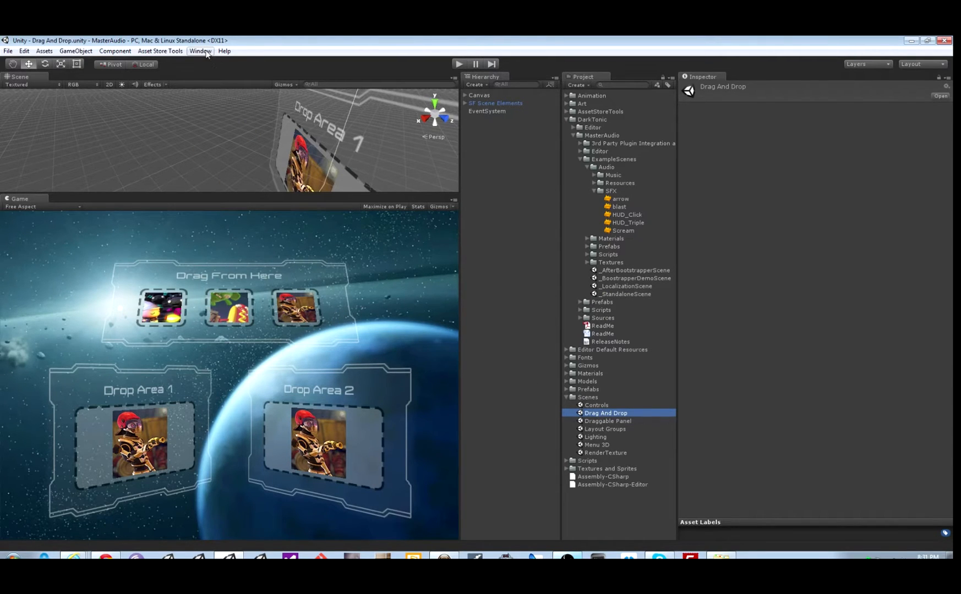
Step: Create the Master Audio prefab from Master Audio Manager and select the new MasterAudio object
click(201, 51)
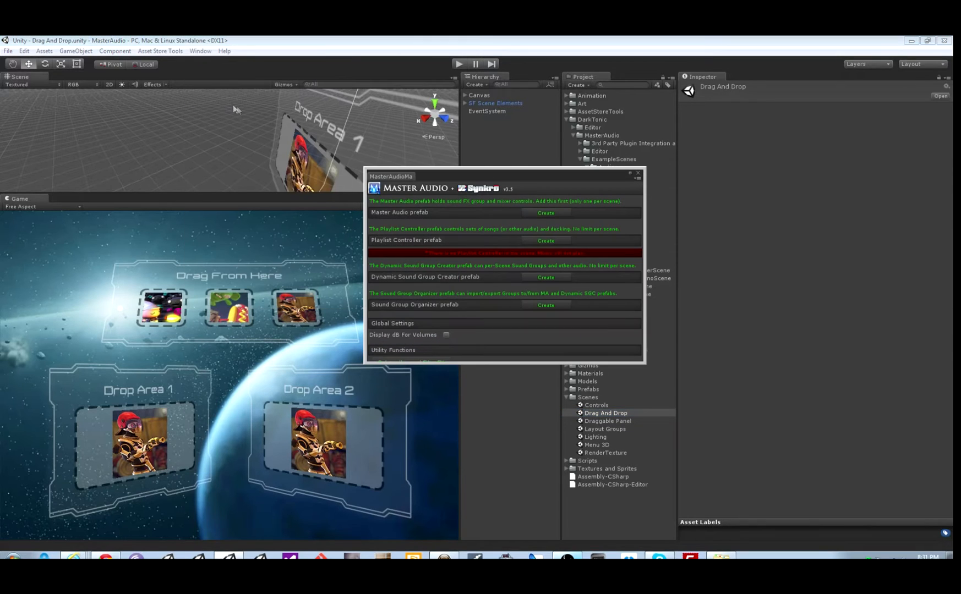
click(544, 212)
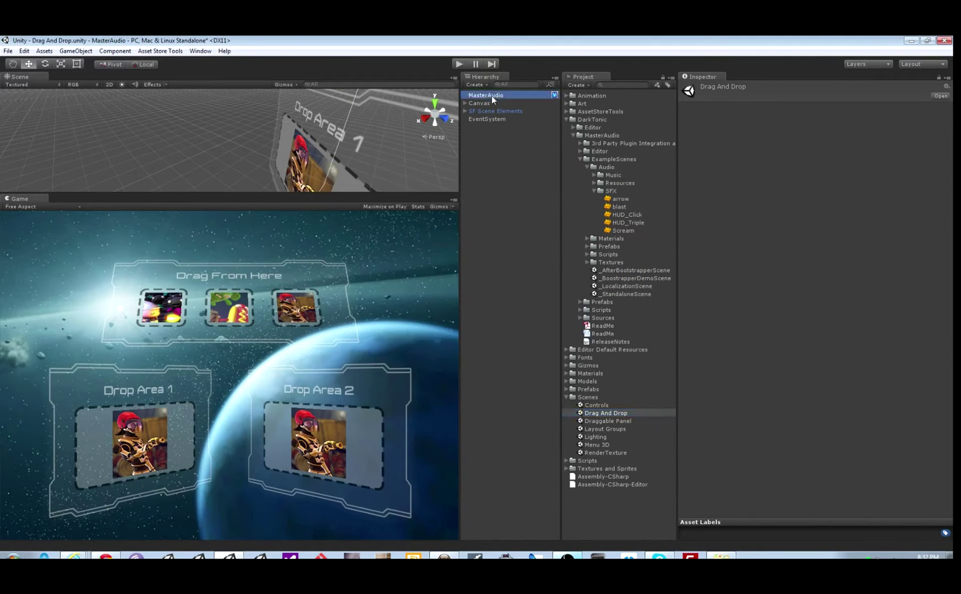
click(486, 94)
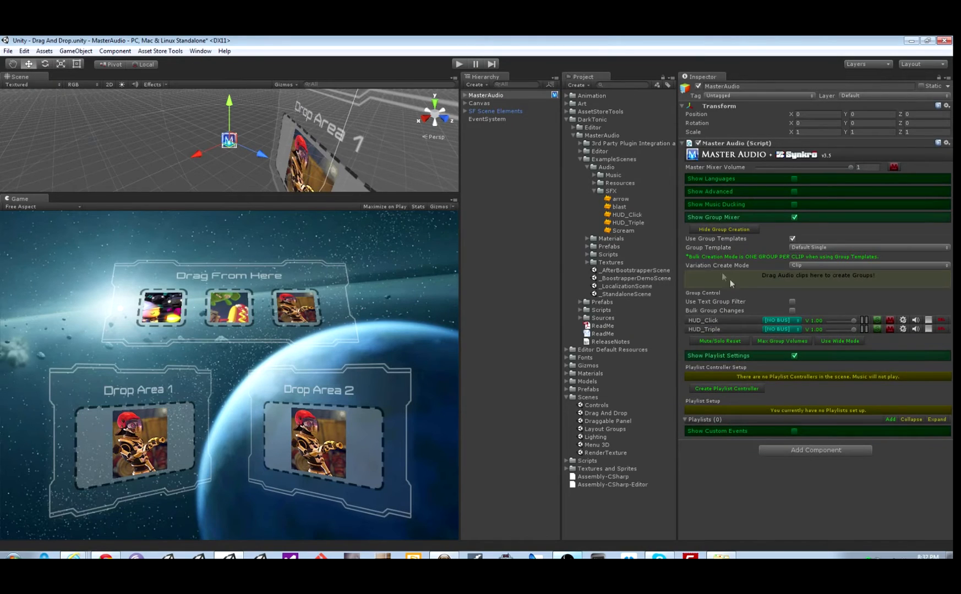
mouse_move(917, 331)
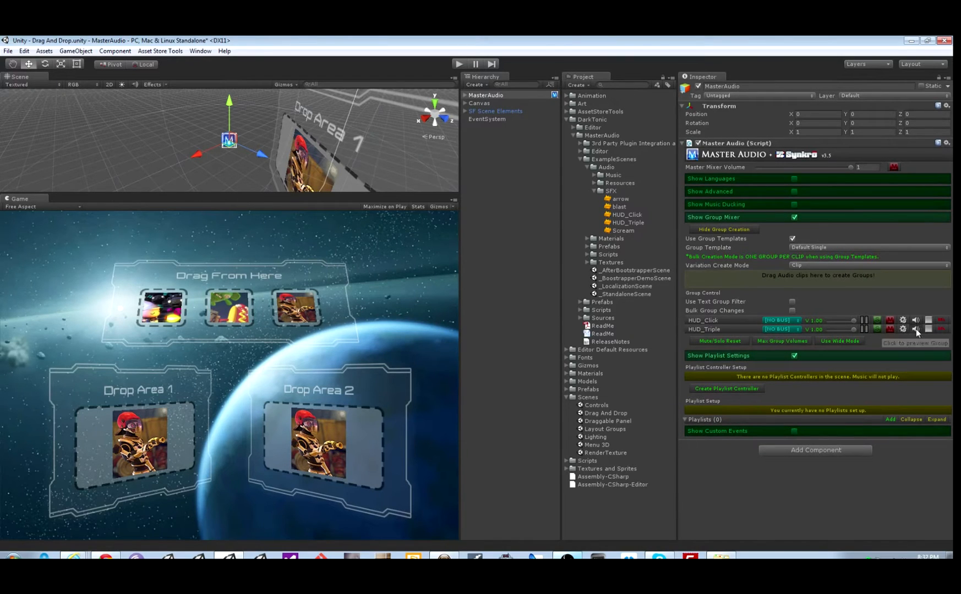
mouse_move(433, 379)
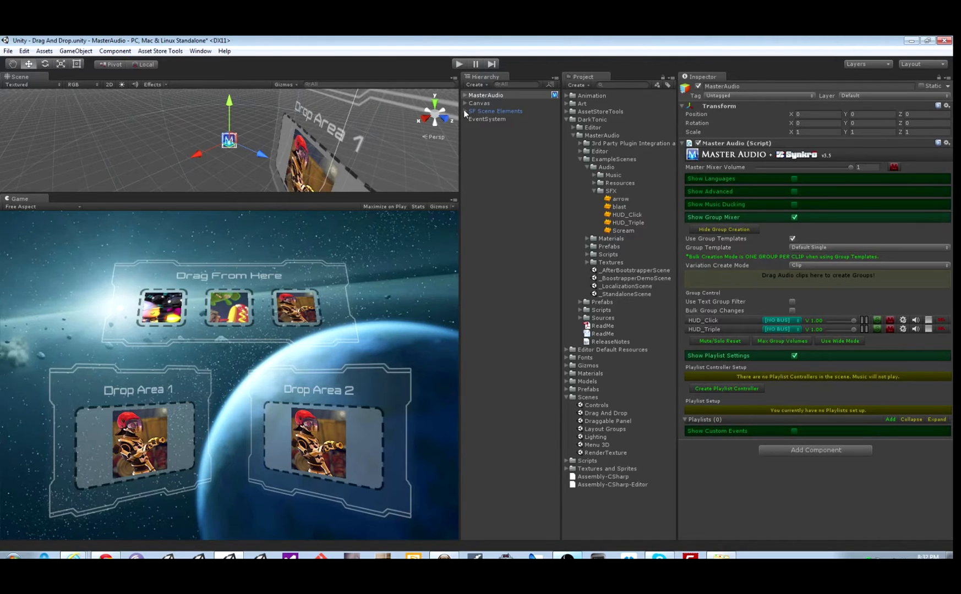
Step: Expand Canvas > Panel Top and select the Drag Image object
click(465, 103)
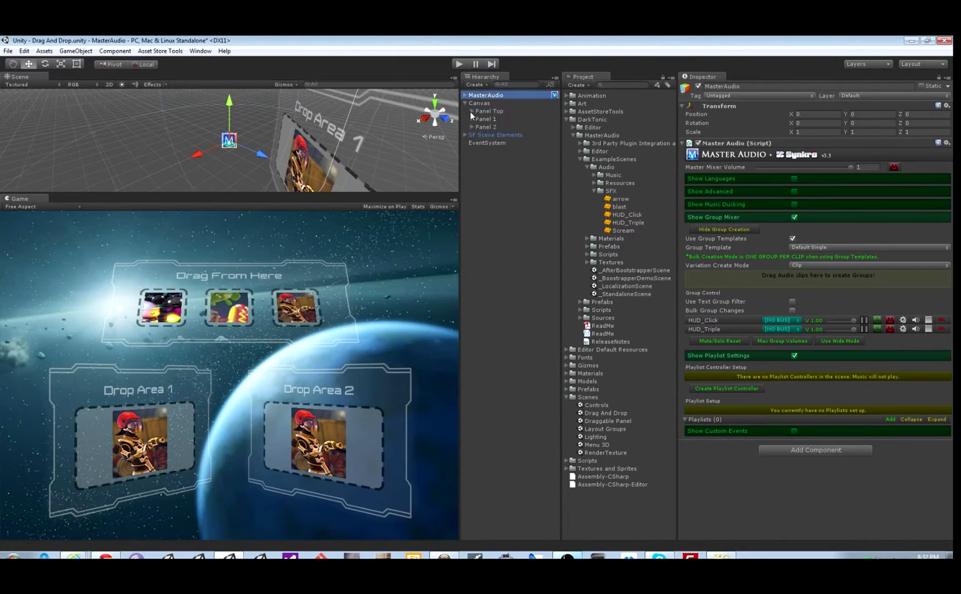
click(474, 111)
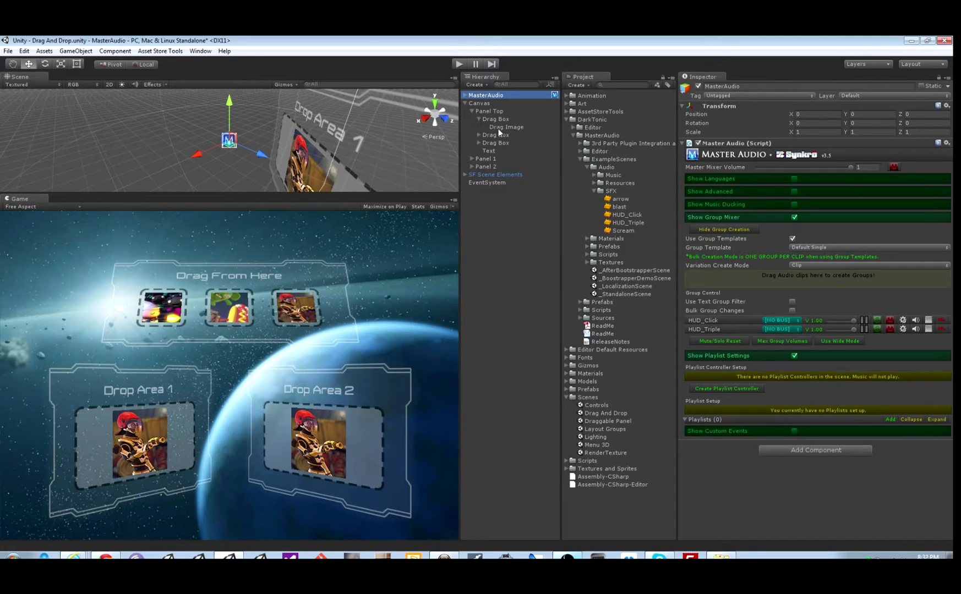
click(505, 127)
text(eve)
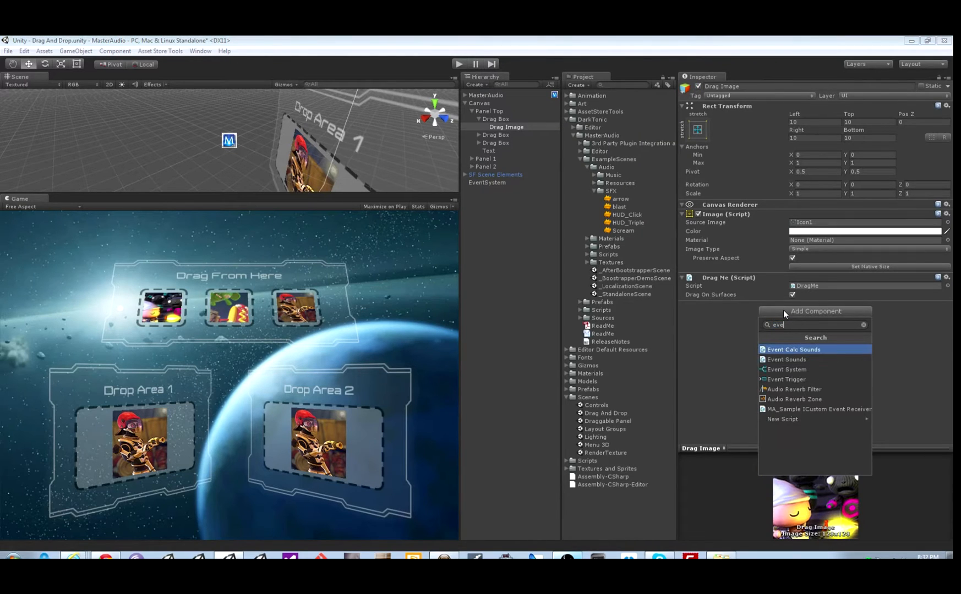
Step: Add an Event Sounds component to Drag Image and collapse its other components
click(786, 360)
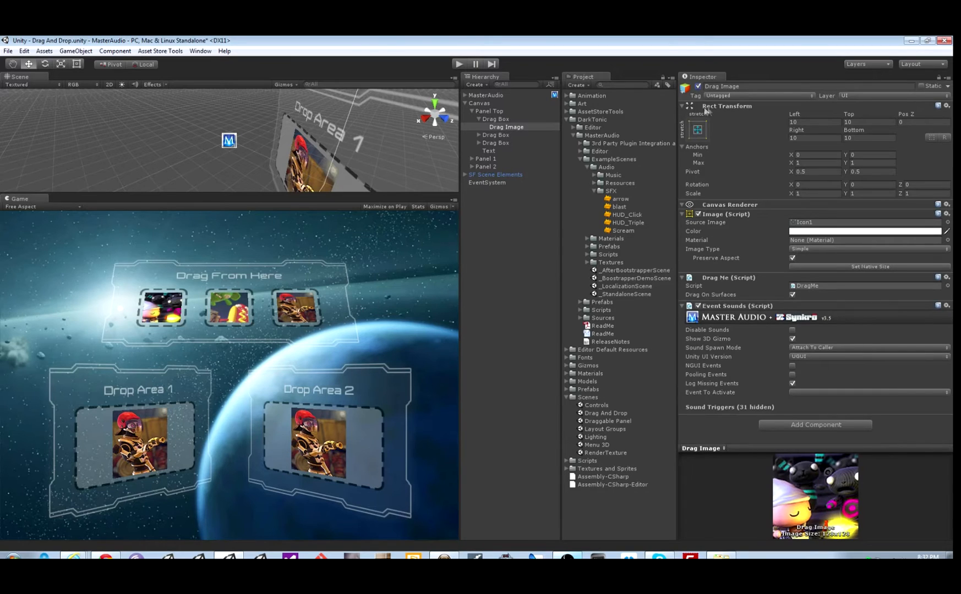
click(682, 106)
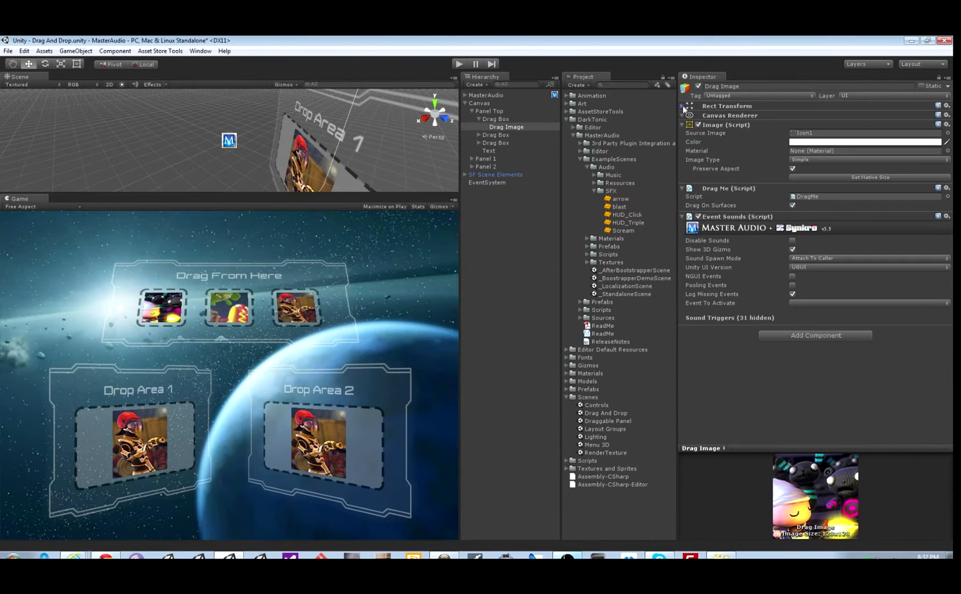
click(683, 126)
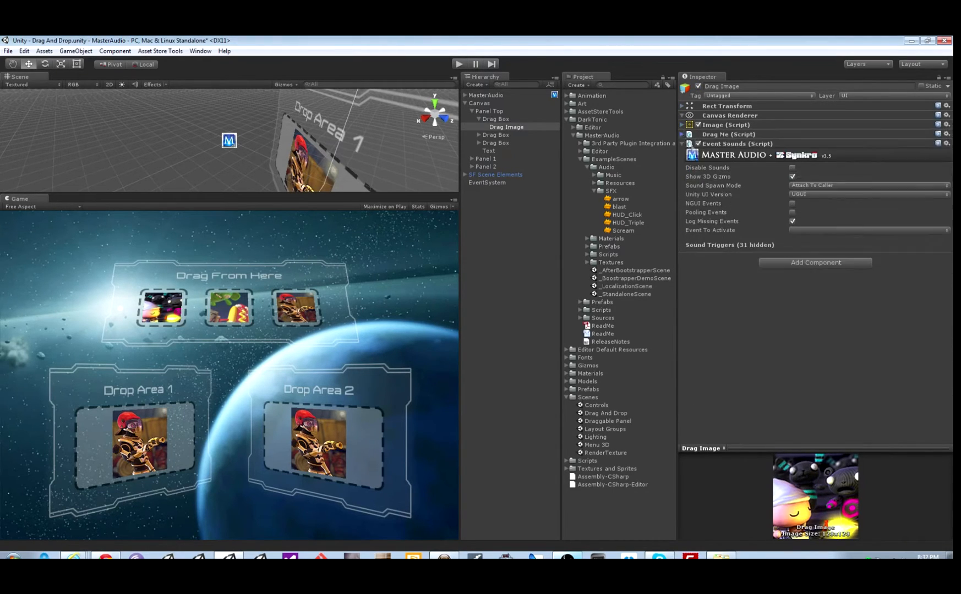
Step: Add a Pointer Down (uGUI) trigger on Drag Image playing the HUD_Click sound group
click(867, 193)
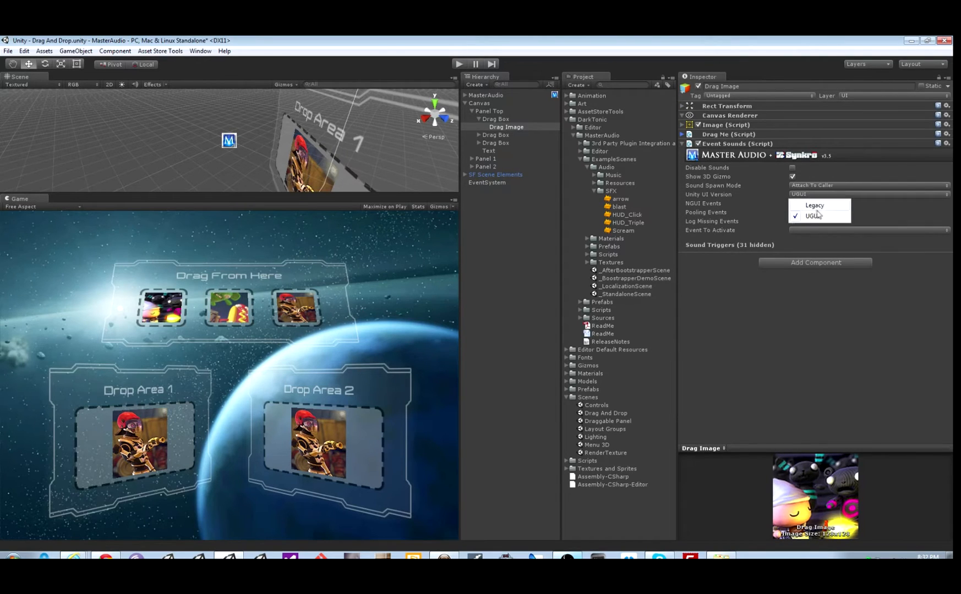
mouse_move(815, 231)
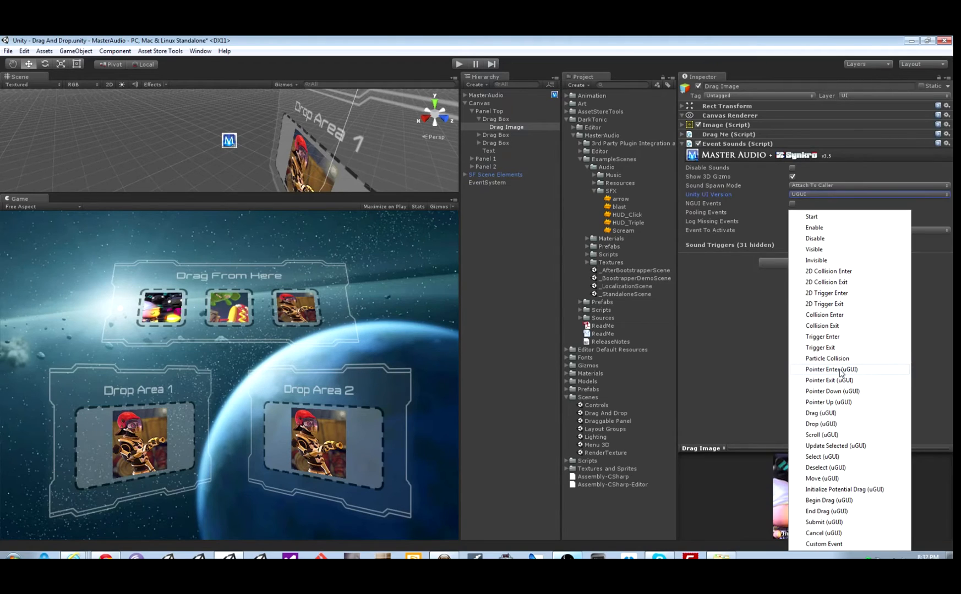
mouse_move(842, 393)
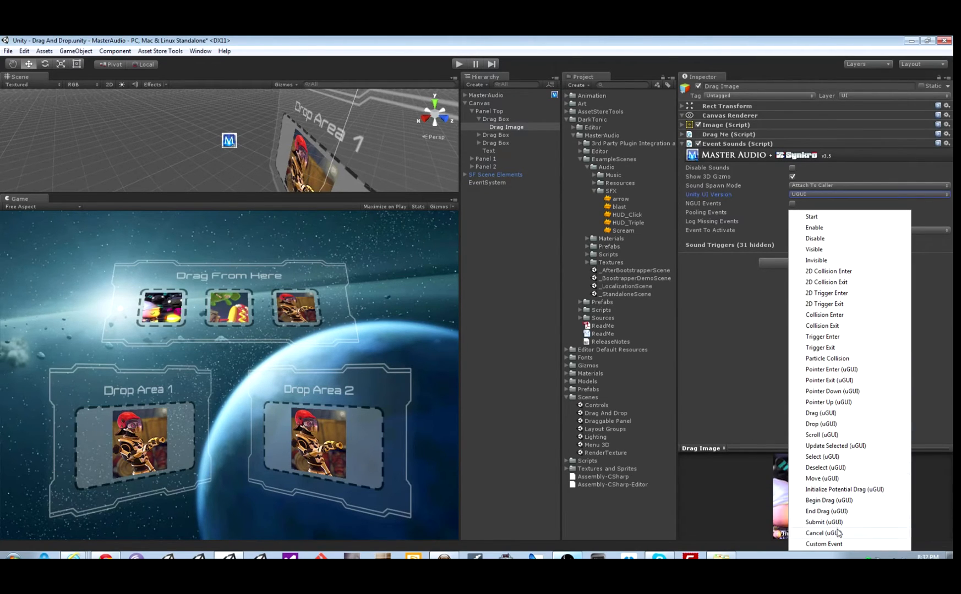
mouse_move(828, 380)
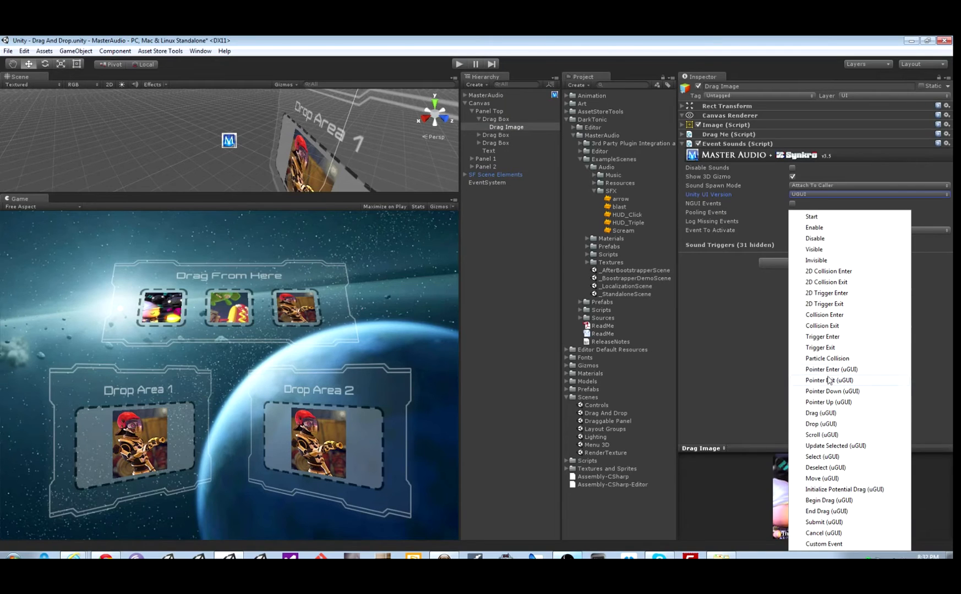
mouse_move(838, 374)
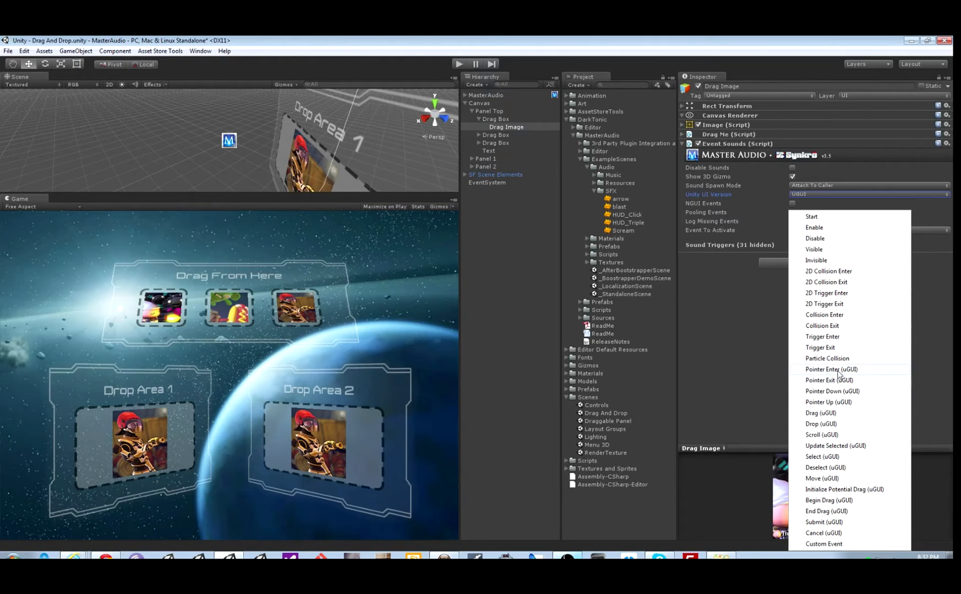
click(833, 391)
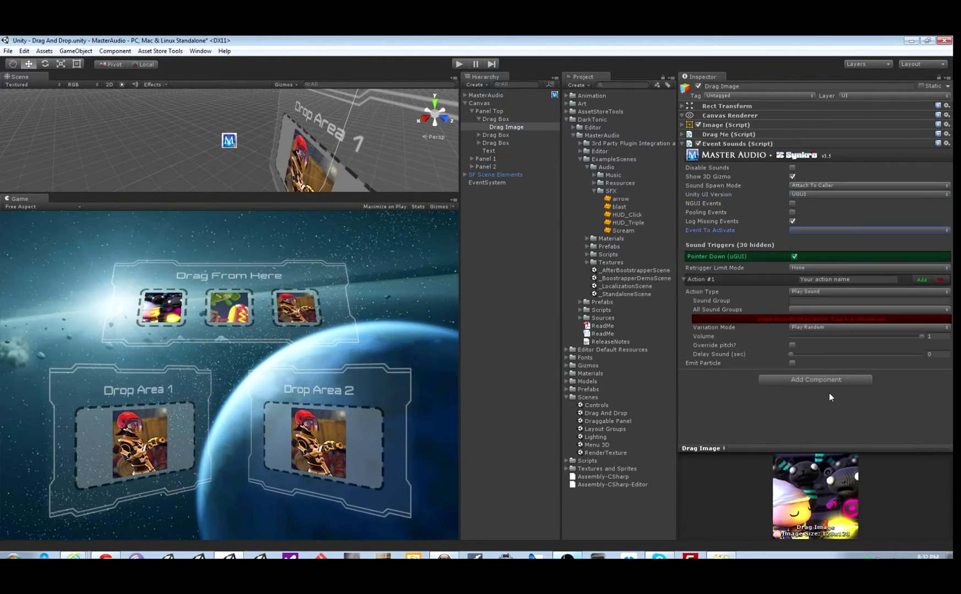
click(864, 309)
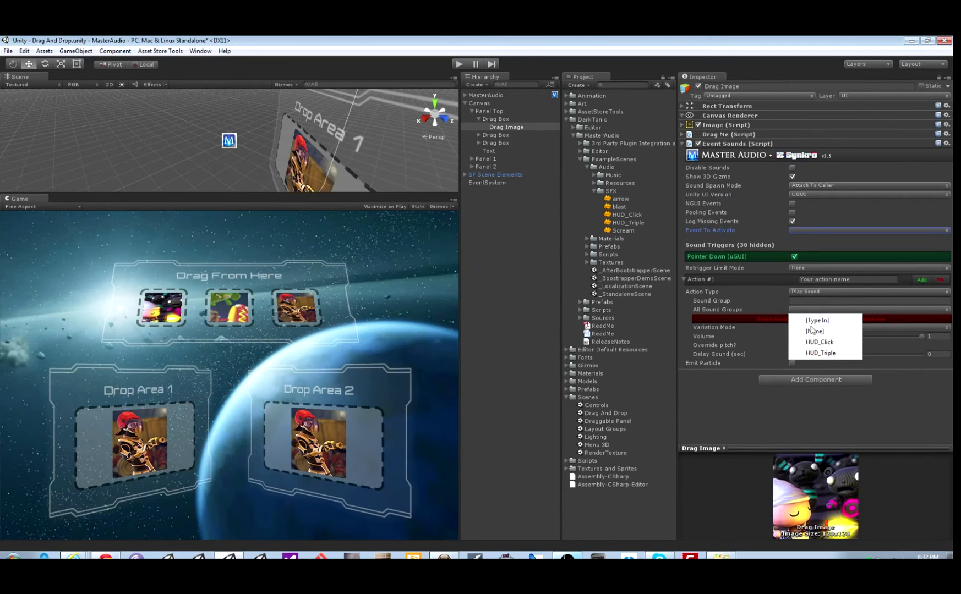
click(819, 343)
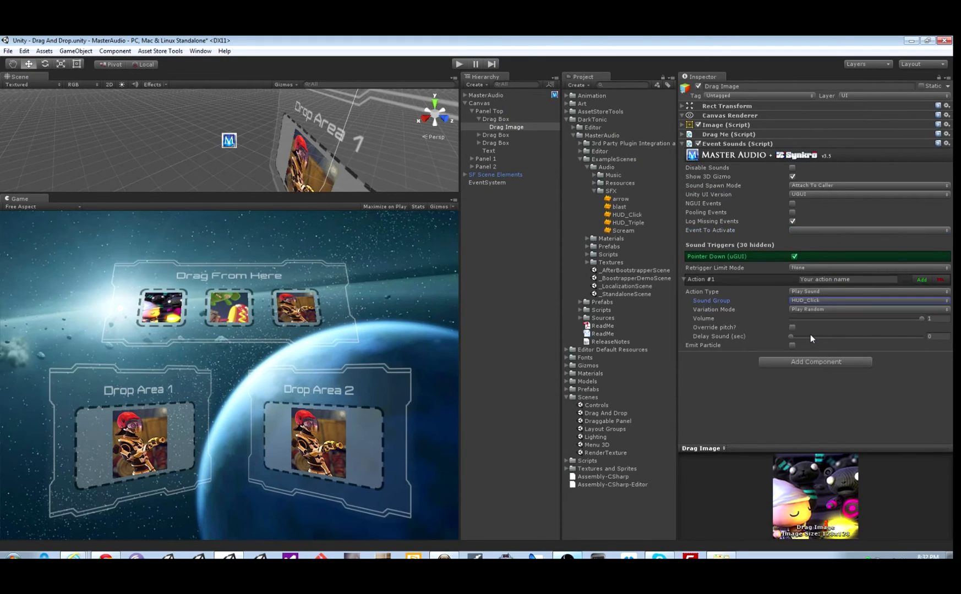
mouse_move(801, 230)
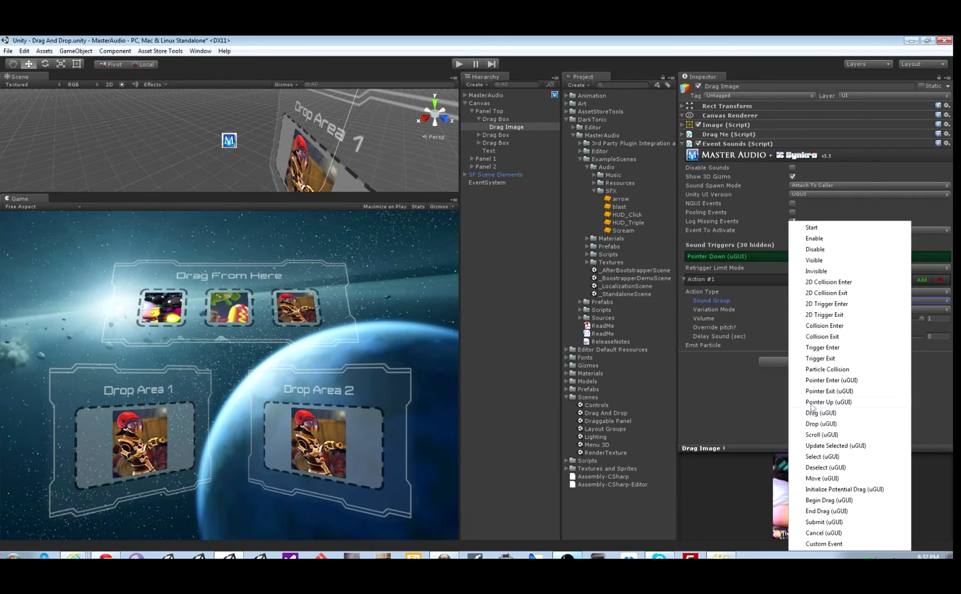
Step: Add a Begin Drag (uGUI) trigger playing the HUD_Triple sound group
click(827, 500)
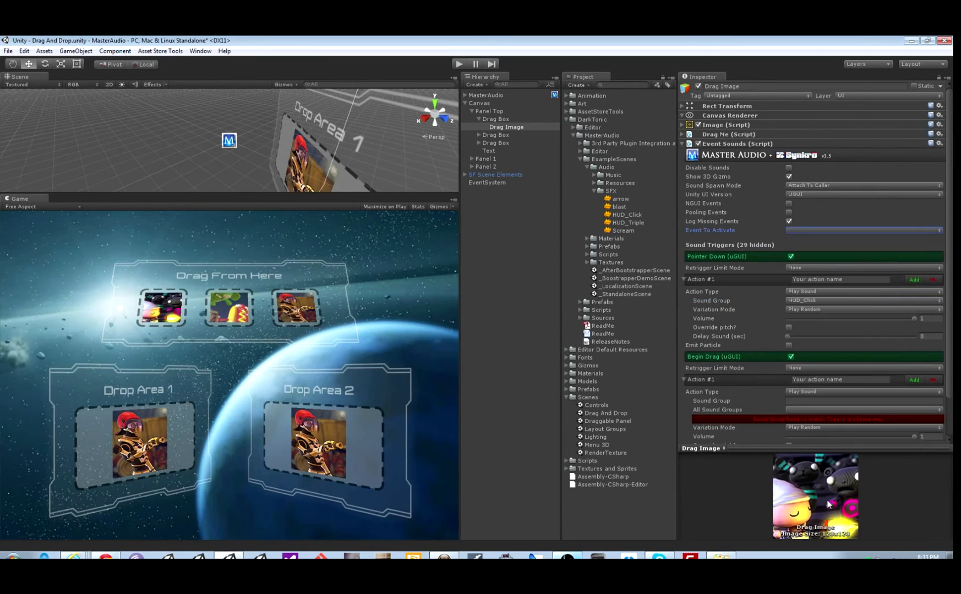
scroll(down, 3)
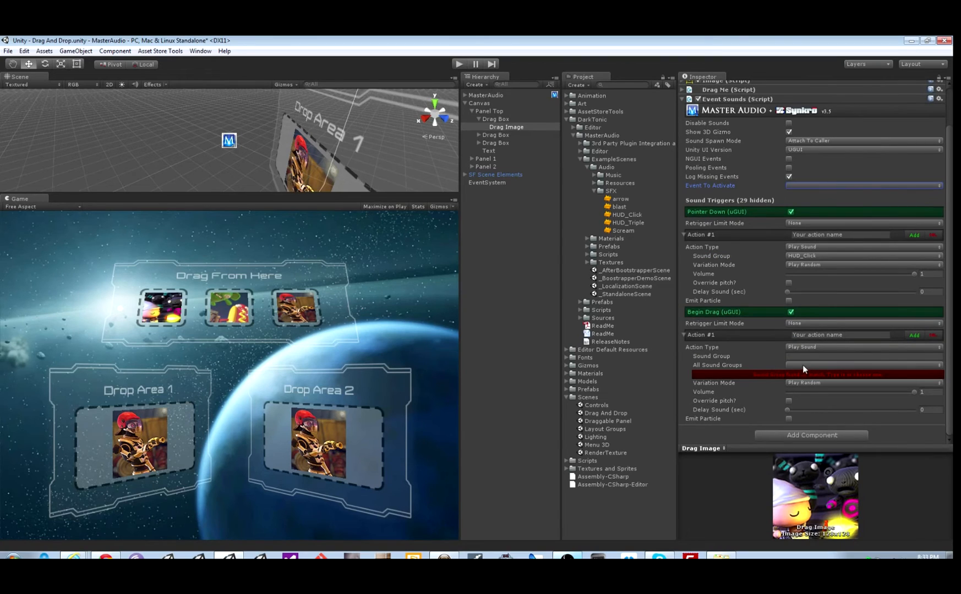
click(861, 365)
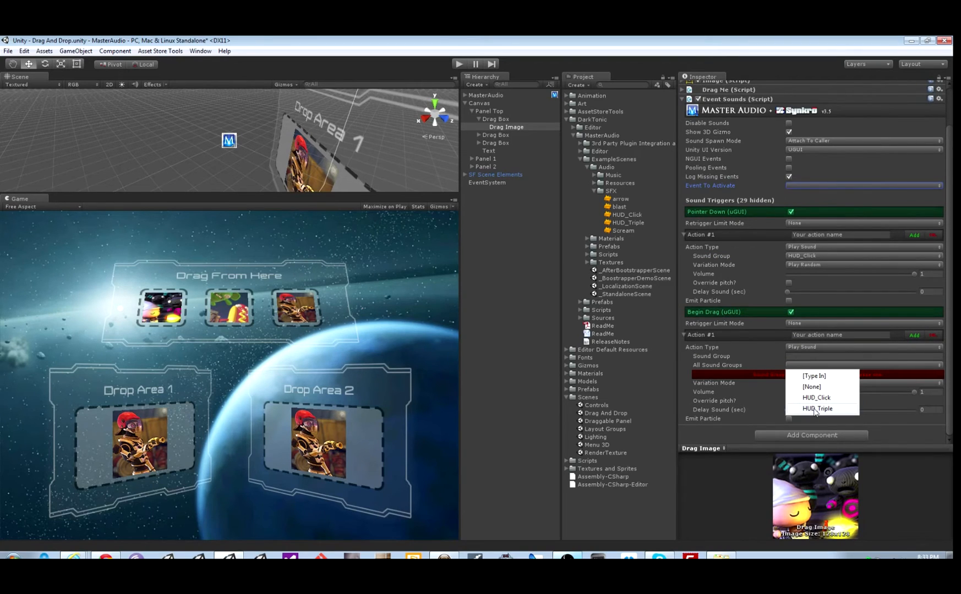
click(817, 408)
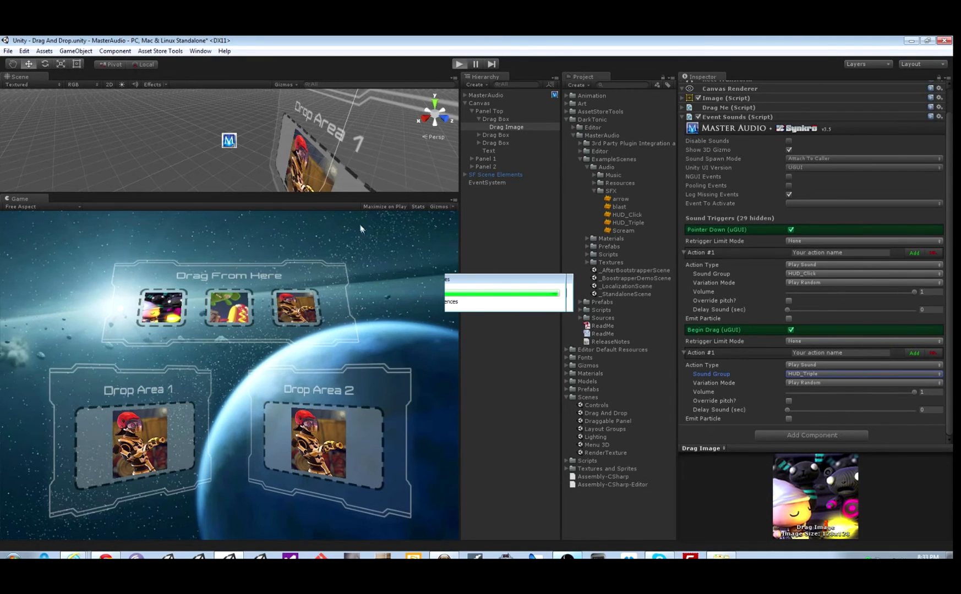
mouse_move(323, 221)
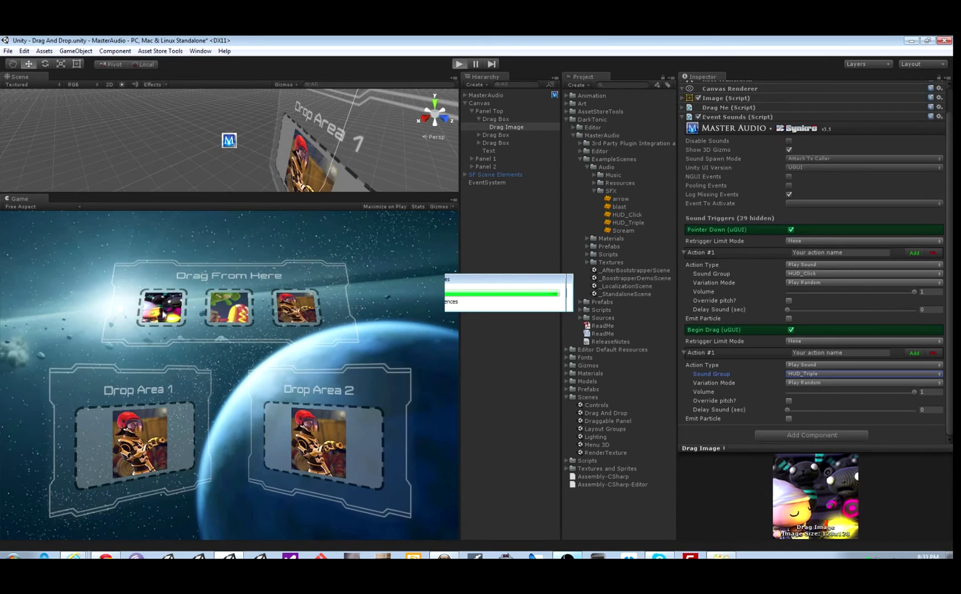
click(459, 64)
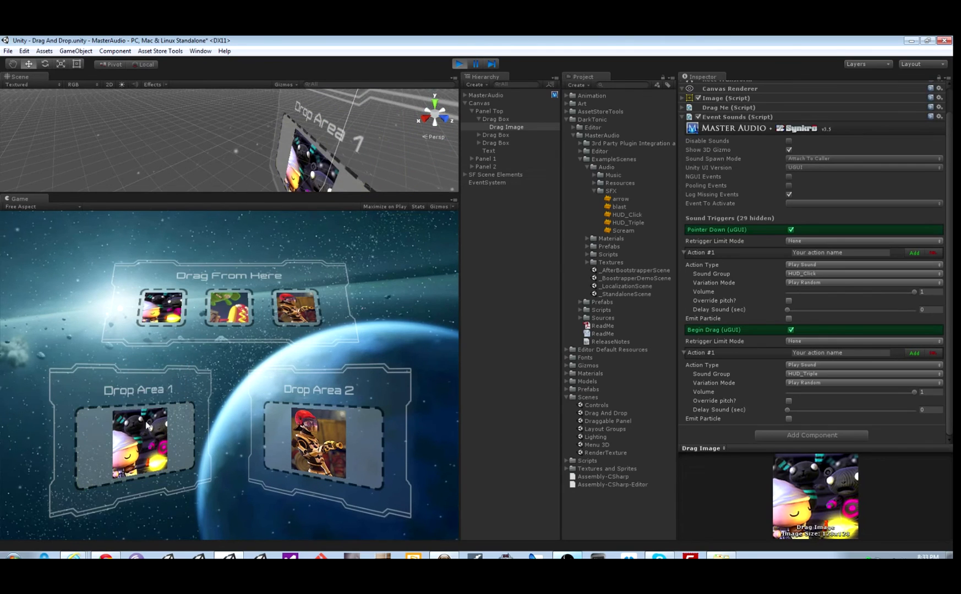
mouse_move(160, 308)
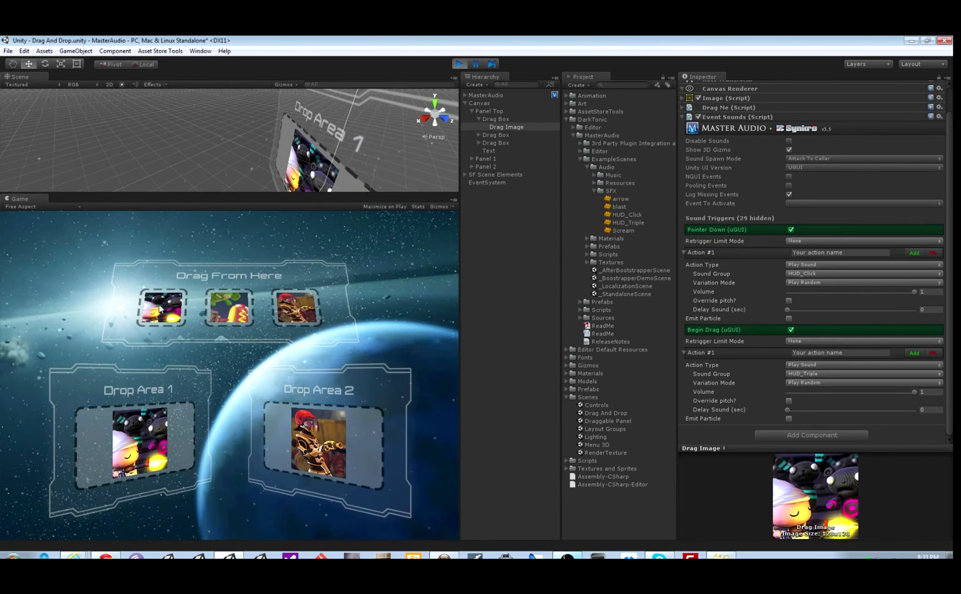
click(458, 63)
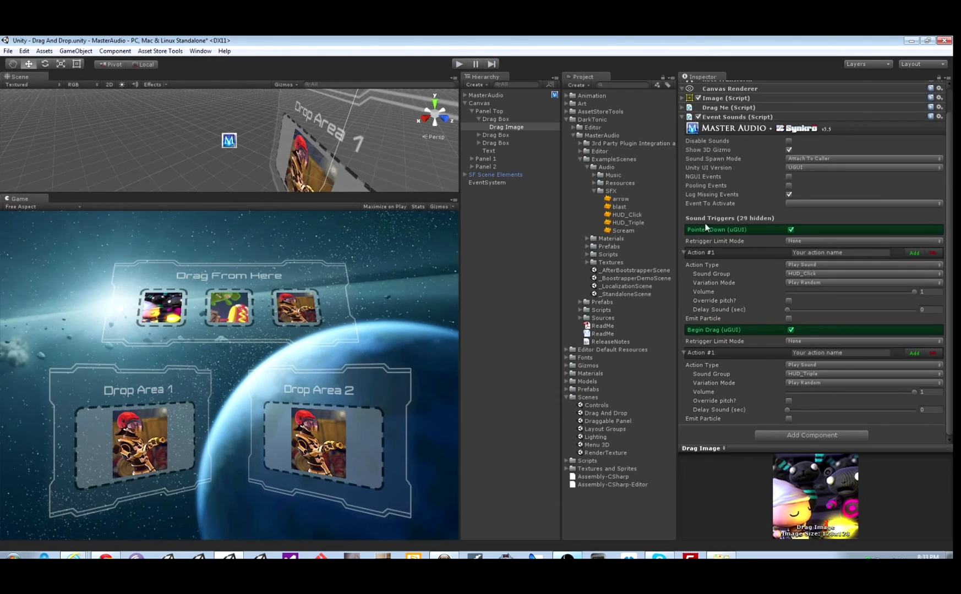
mouse_move(874, 362)
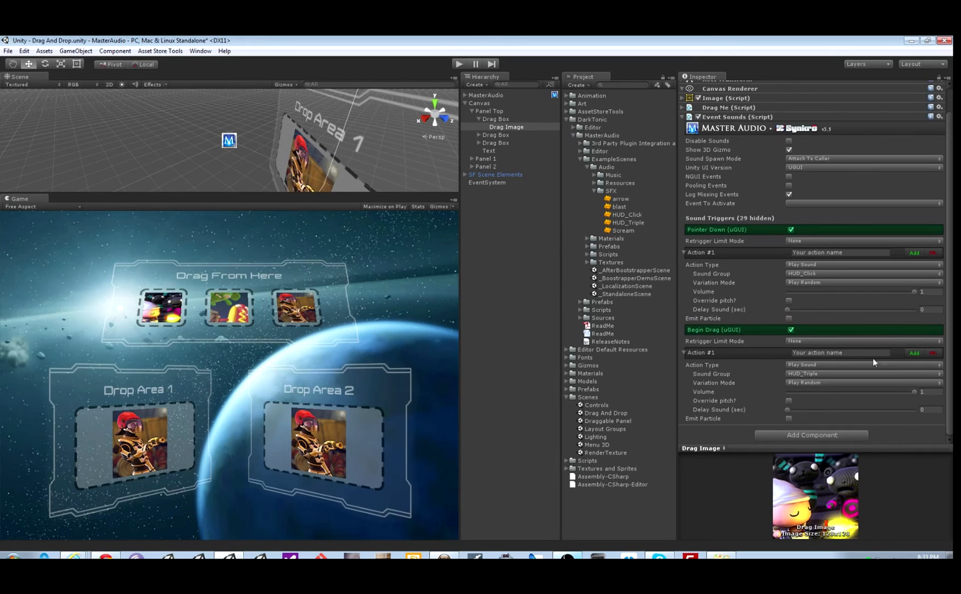
click(915, 354)
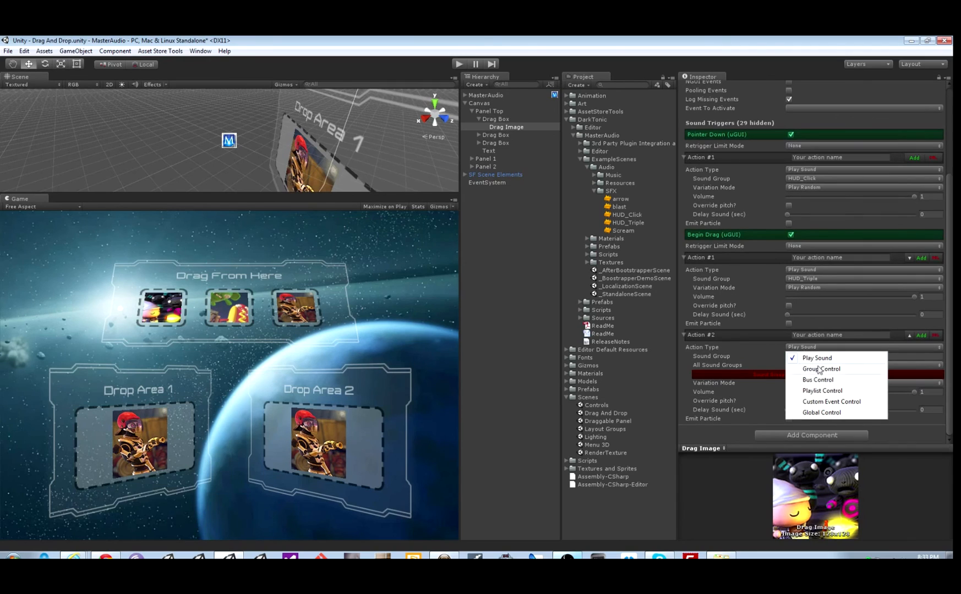
Step: Set the second Begin Drag action to Playlist Control with the Play Next Song command
click(821, 391)
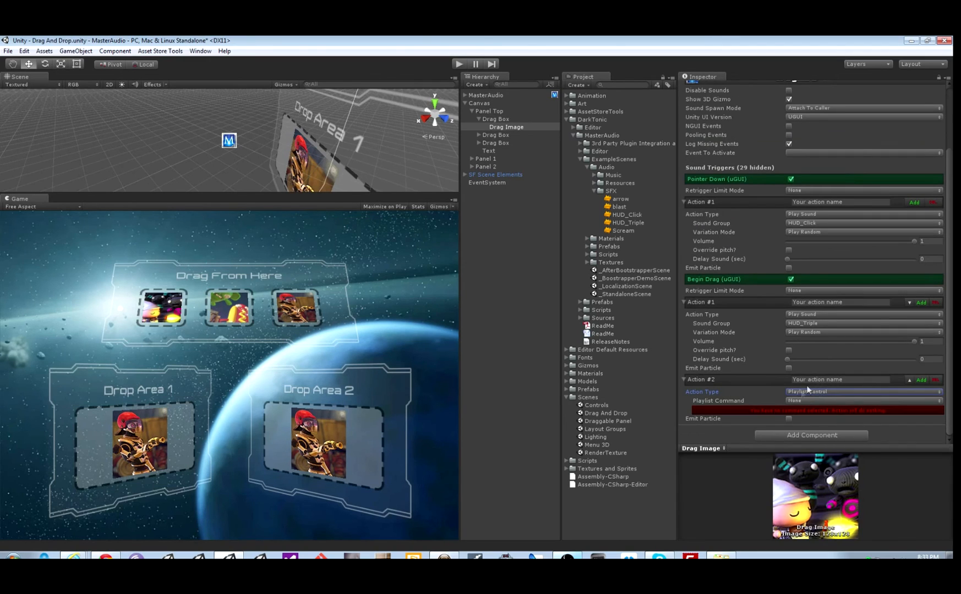
click(861, 401)
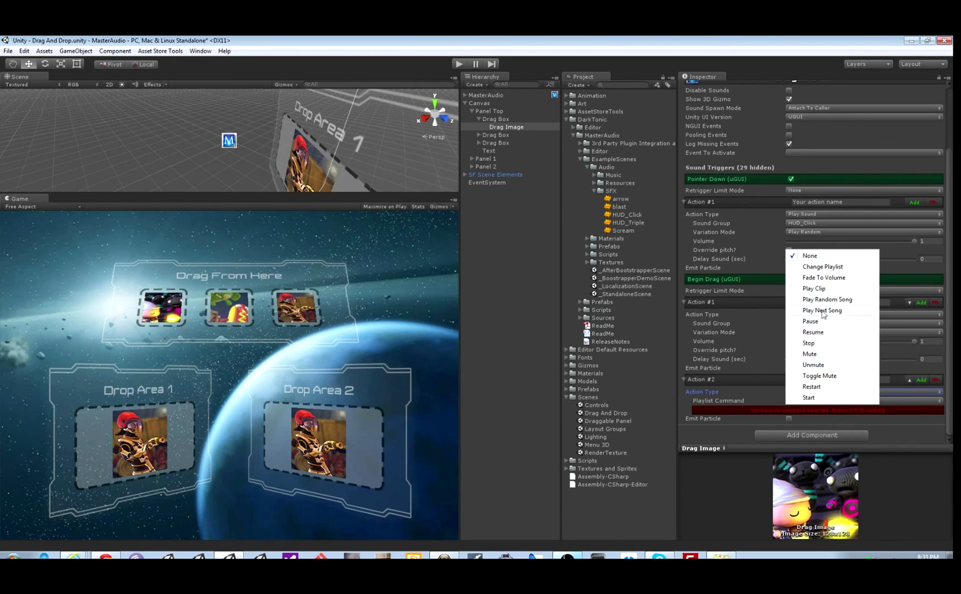
mouse_move(828, 313)
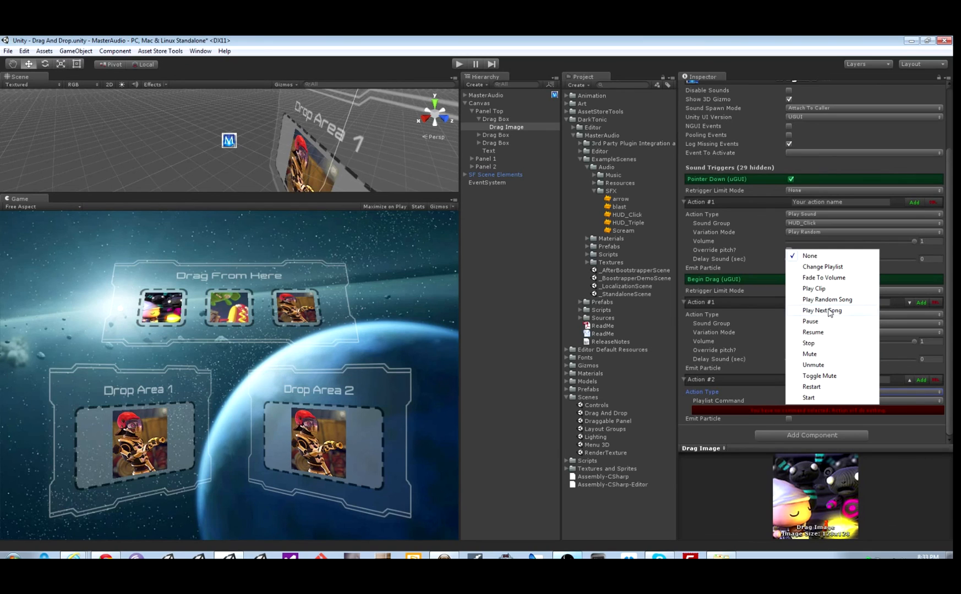
click(821, 311)
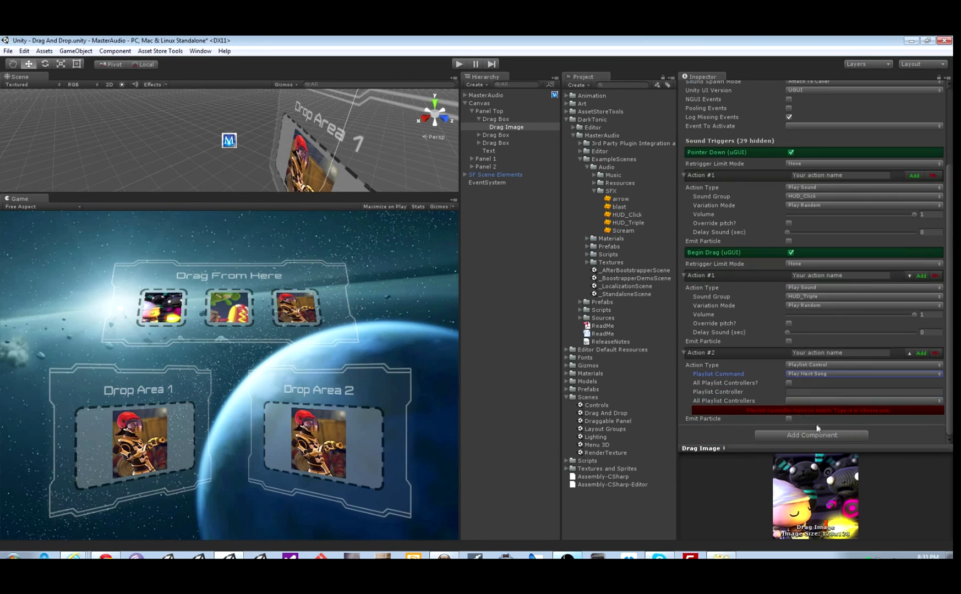